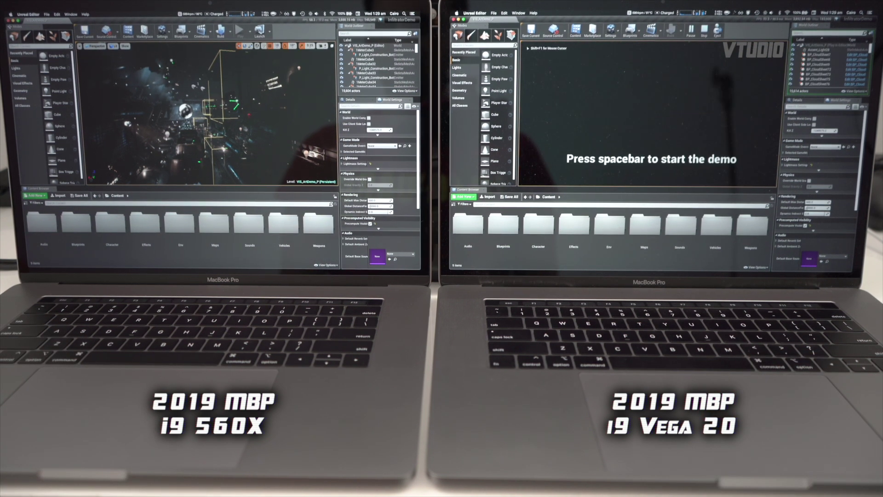
# Start the sci-fi robot demo playing in the viewport so both MacBooks render it together.
pyautogui.press('space')
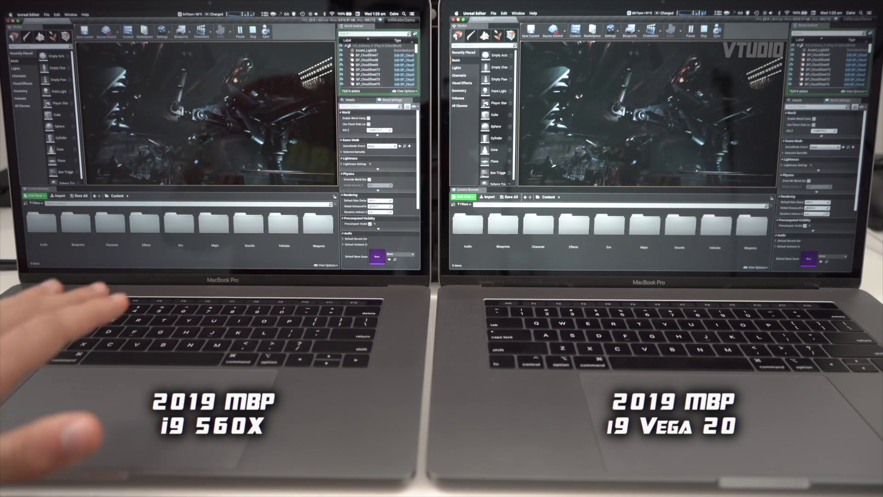